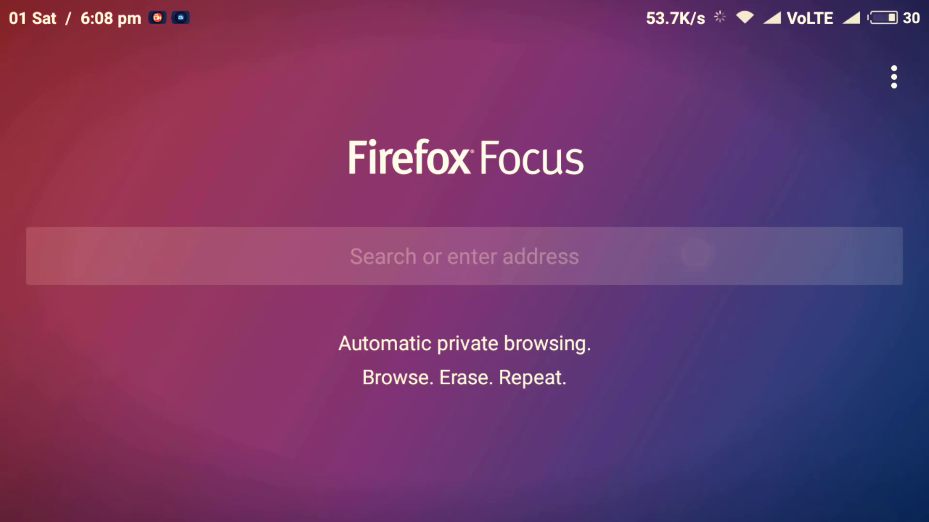
Search 'Firefox focus', read Mozilla's Focus page, then erase browsing back to the start screen
type("Firefox focus")
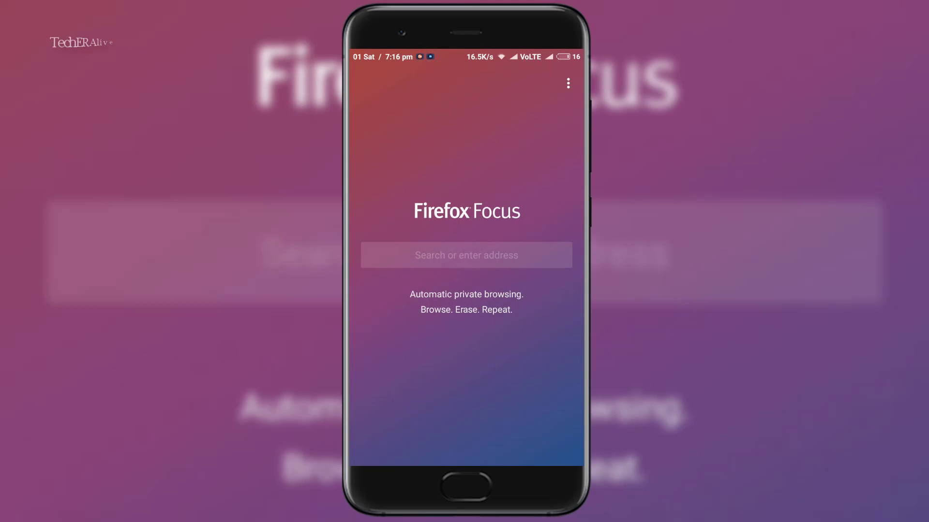
left_click(465, 255)
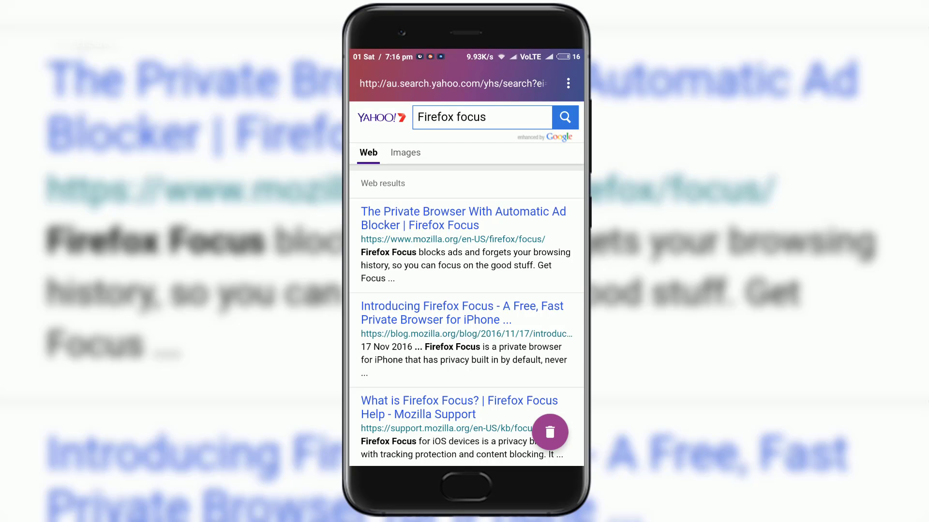
left_click(463, 218)
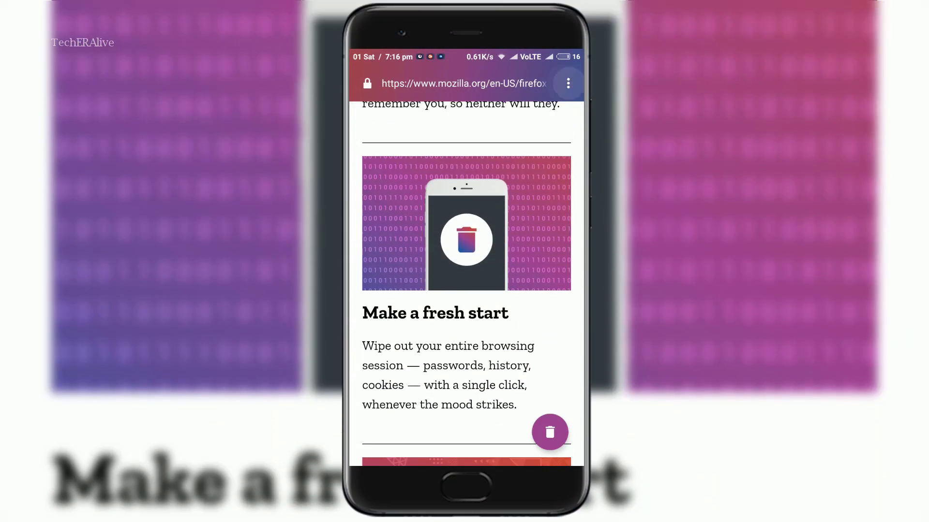
left_click(567, 83)
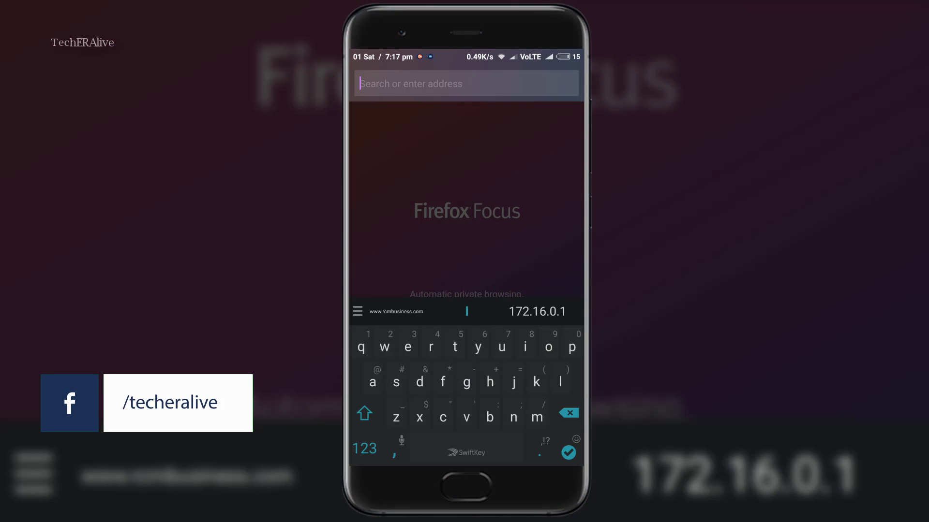
Load amazon with 6 trackers blocked, erase its history, then bring up the options menu
type("amazon")
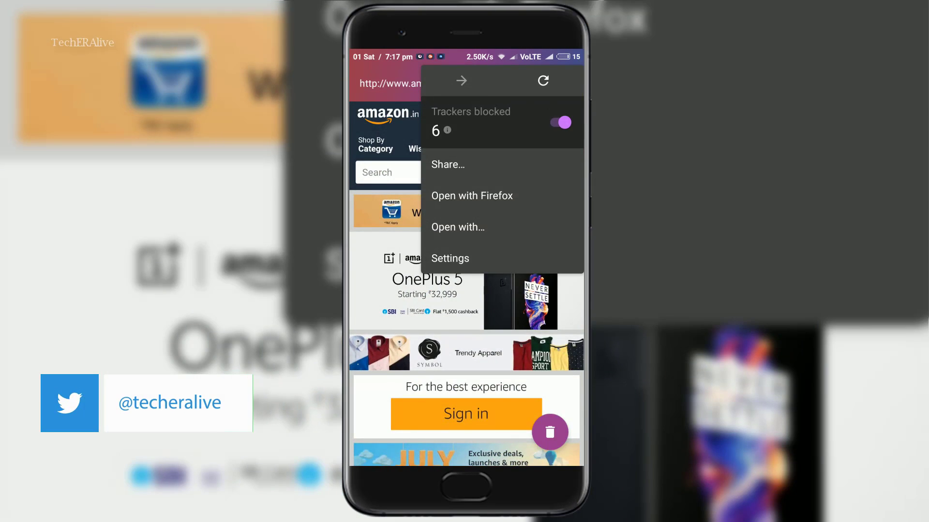
left_click(549, 432)
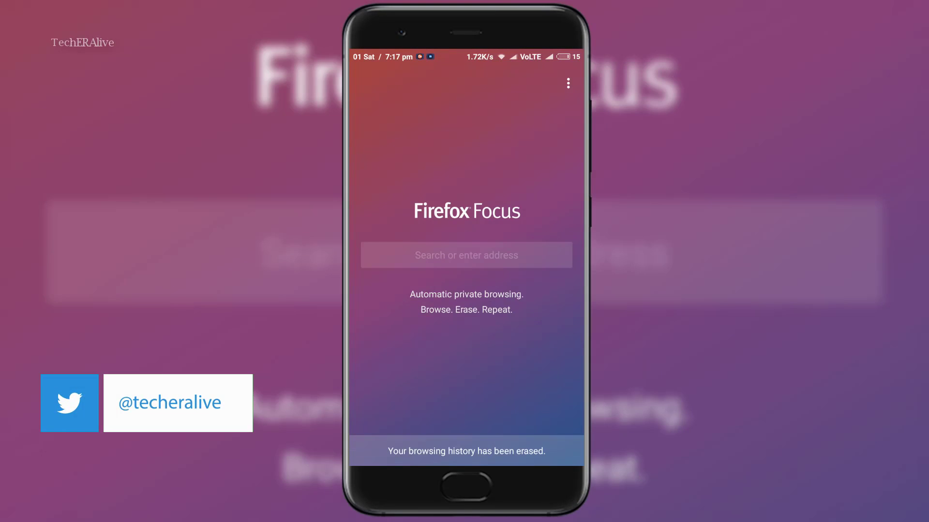
left_click(567, 84)
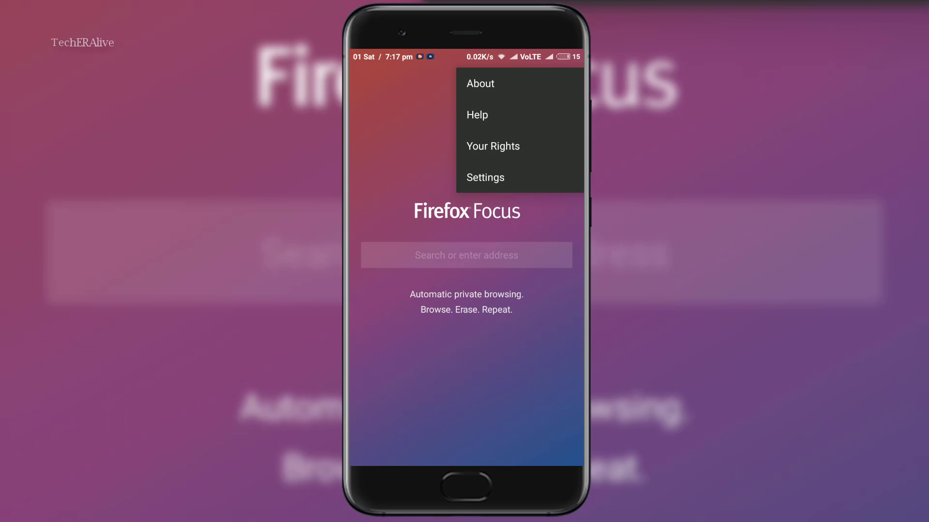
left_click(485, 177)
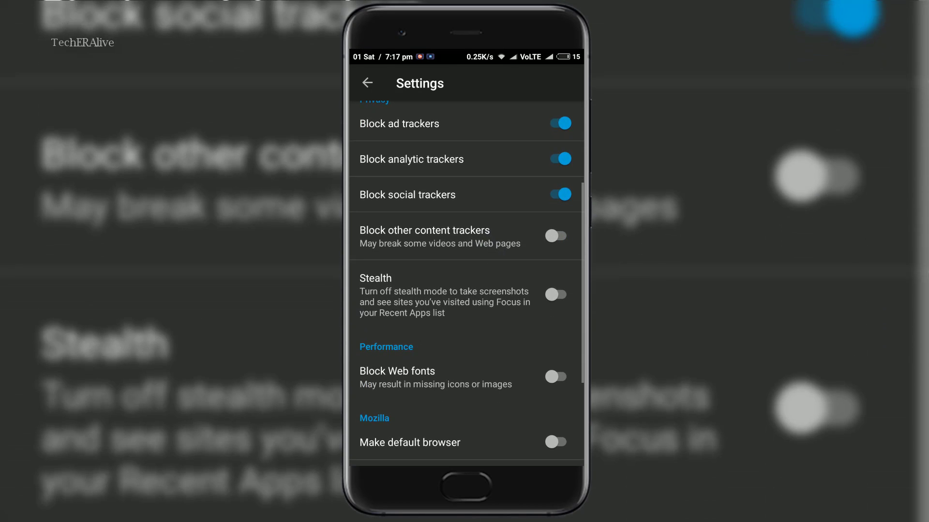
scroll("down", 3)
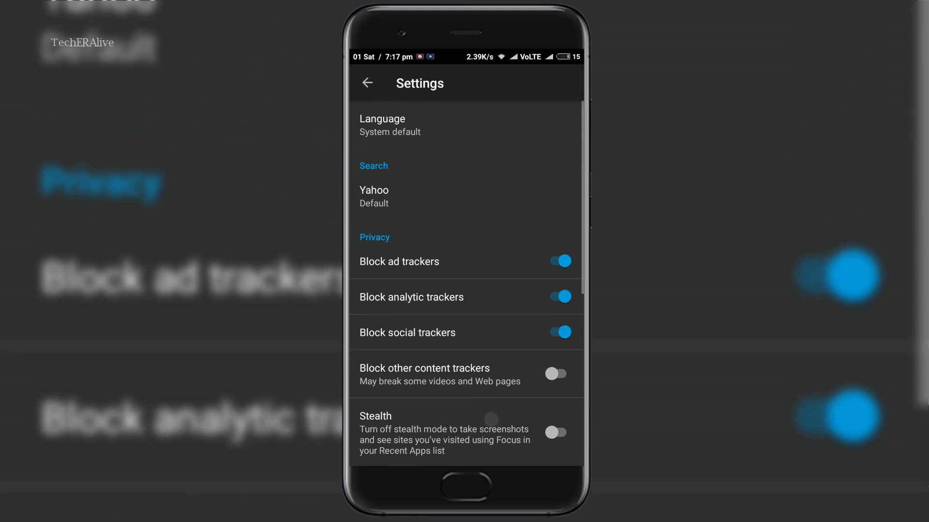
scroll("down", 3)
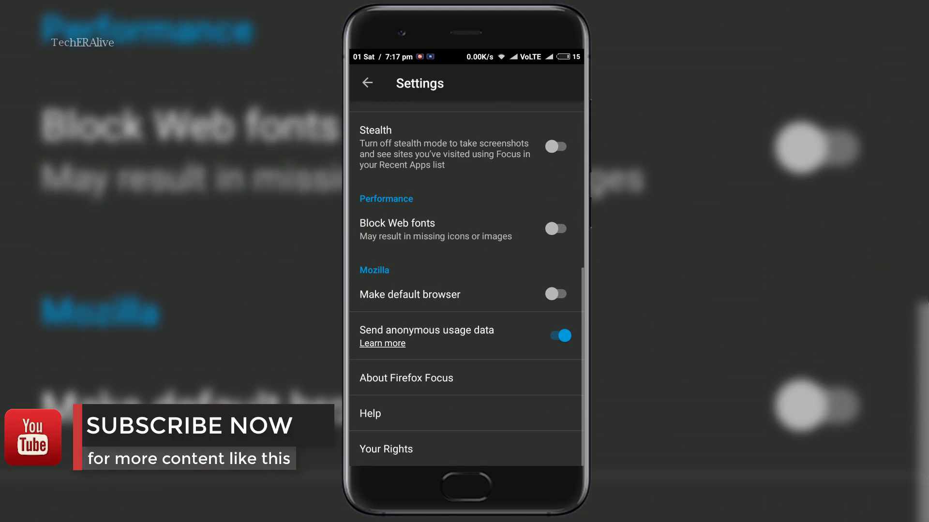
left_click(368, 83)
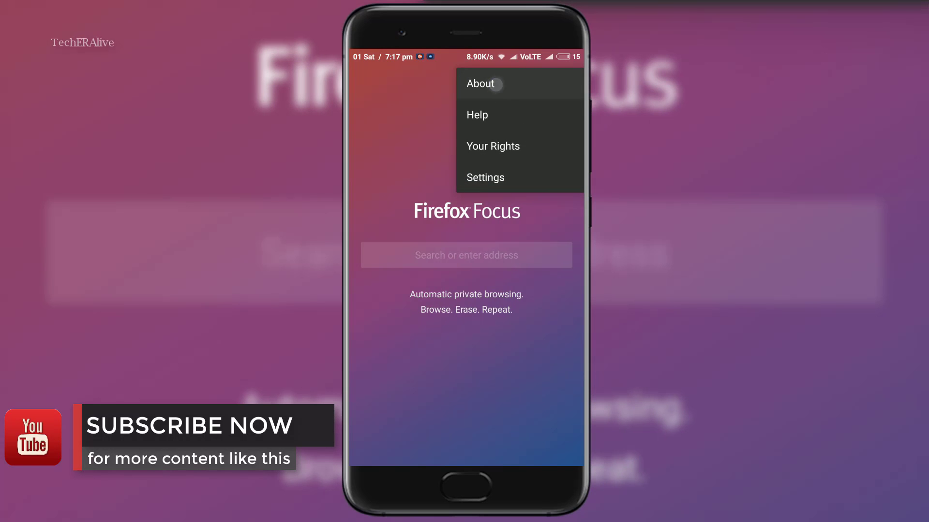
View the About page describing Focus's private browsing, then go back to start
left_click(481, 83)
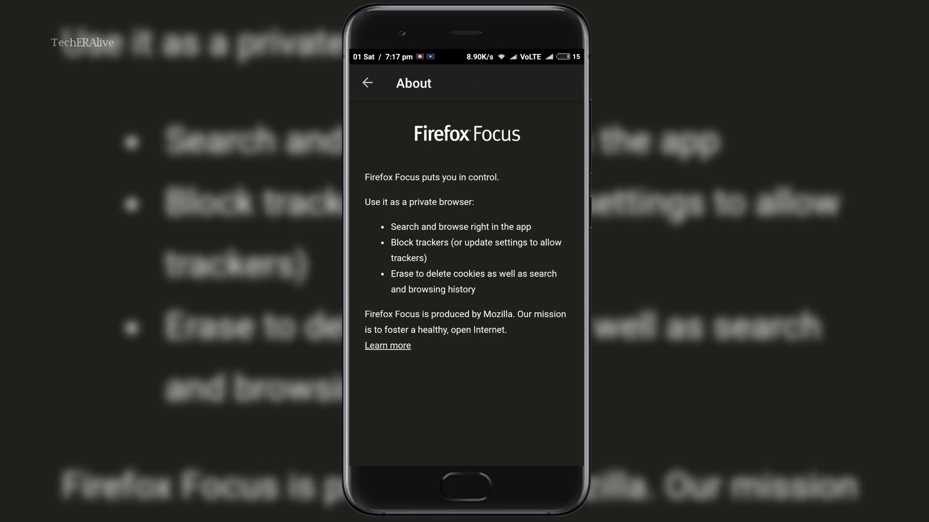
left_click(368, 82)
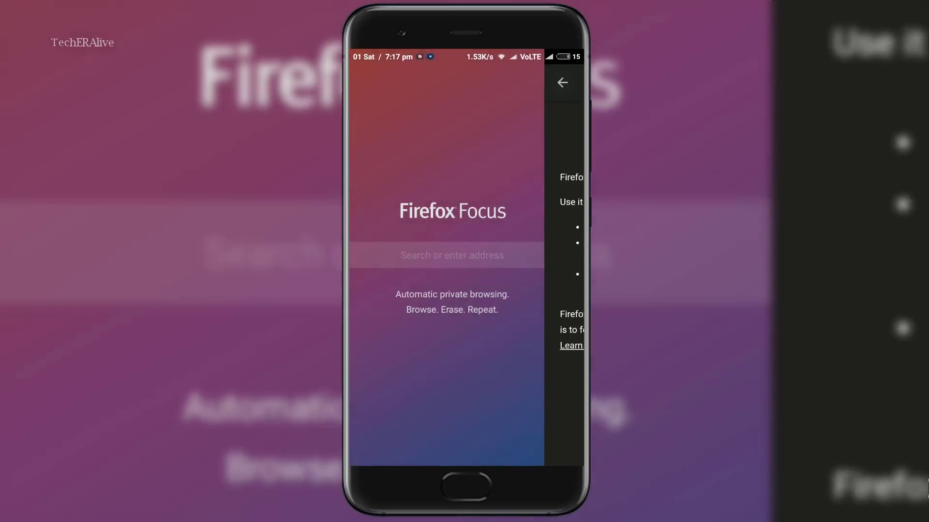